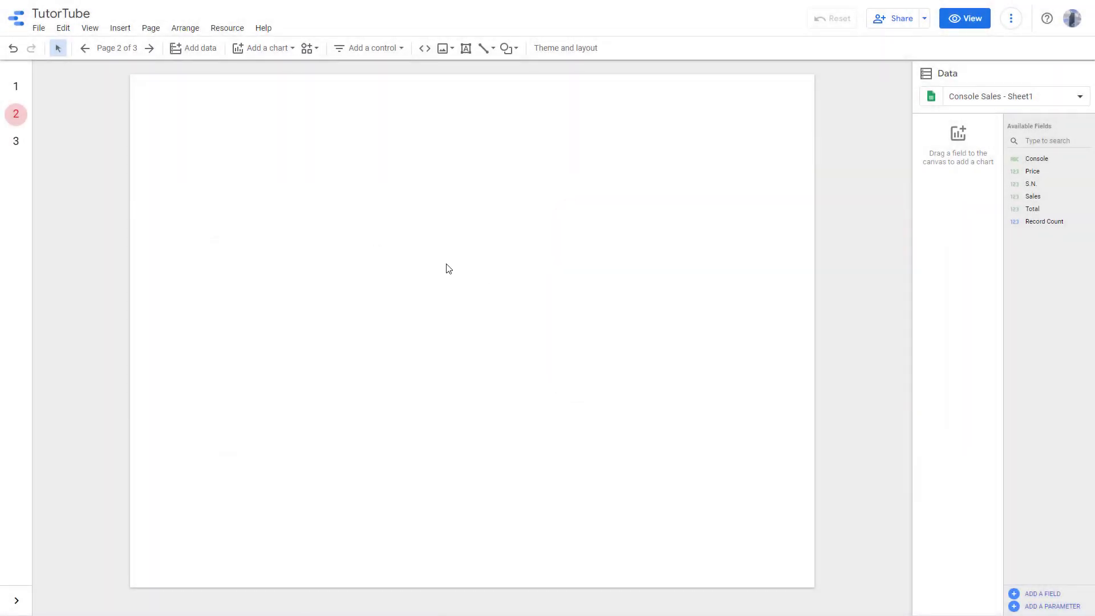
{"action": "mouse_move", "coordinate": [445, 264]}
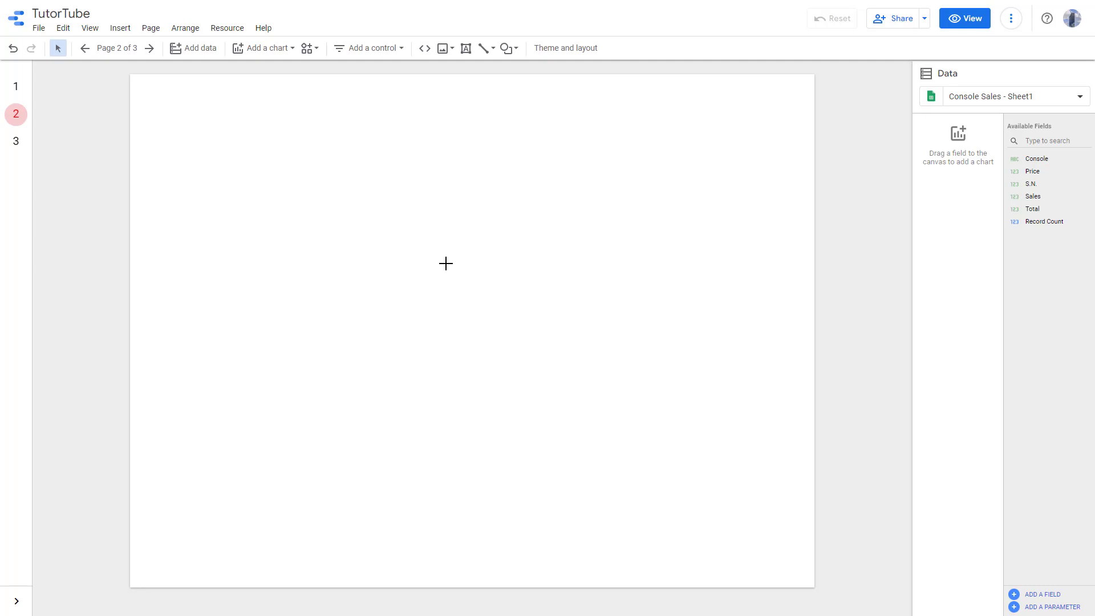
{"action": "mouse_move", "coordinate": [318, 216]}
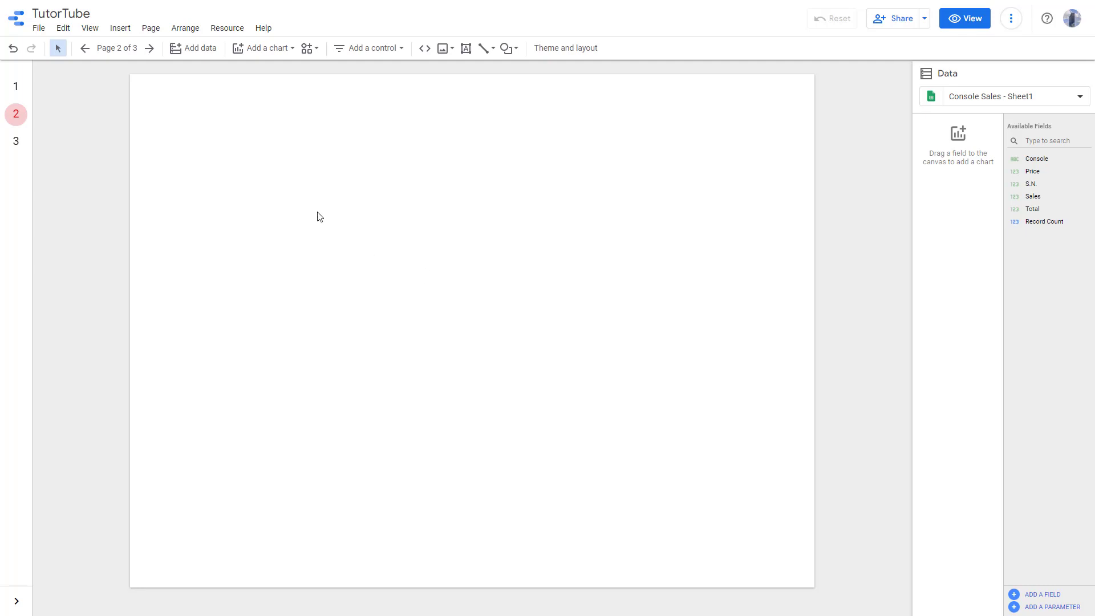
Step: Add a pivot table chart and place it in the upper left of the page
{"action": "left_click", "coordinate": [263, 48]}
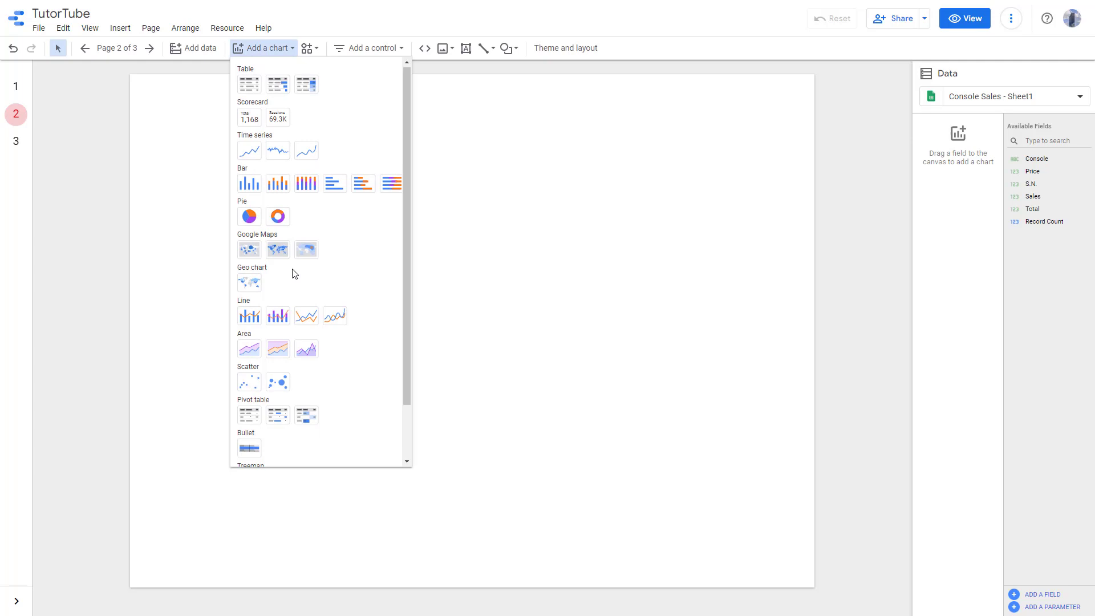
{"action": "scroll", "scroll_direction": "down", "scroll_amount": 3}
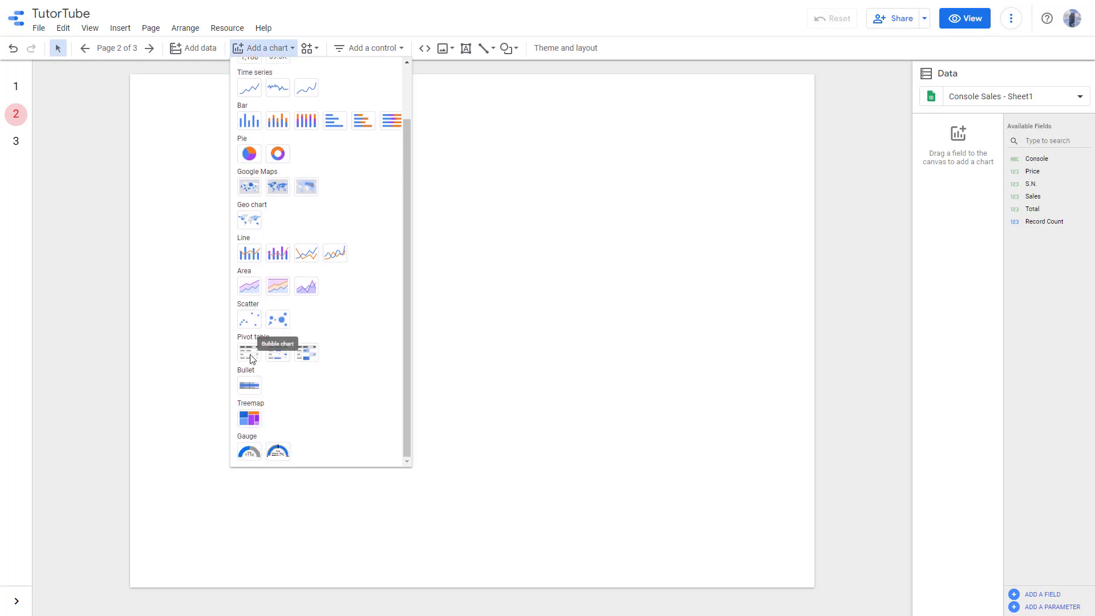
{"action": "mouse_move", "coordinate": [248, 351]}
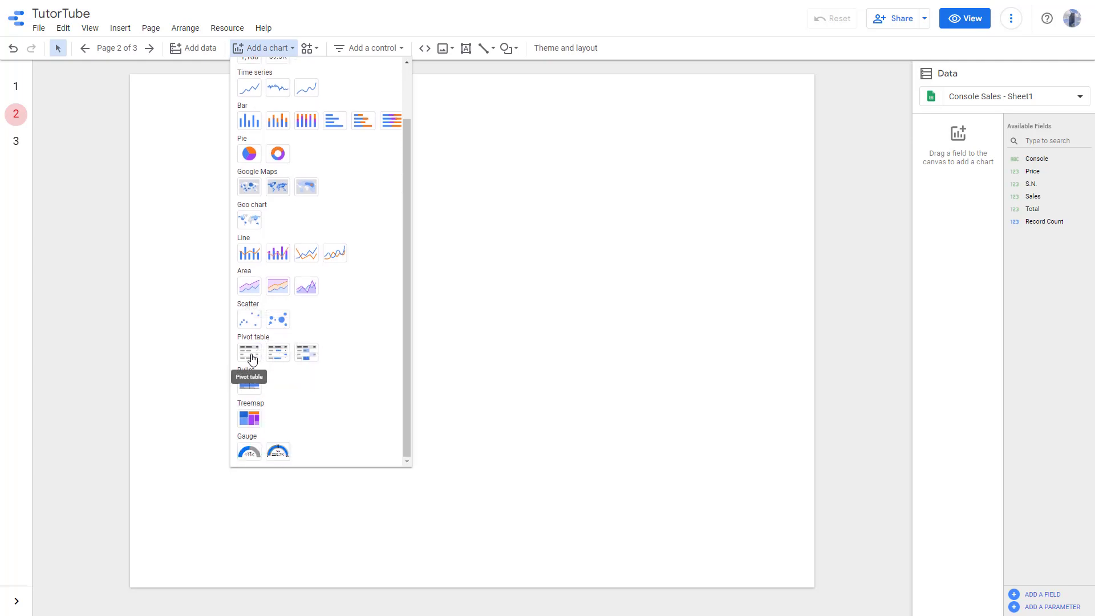
{"action": "left_click", "coordinate": [249, 352]}
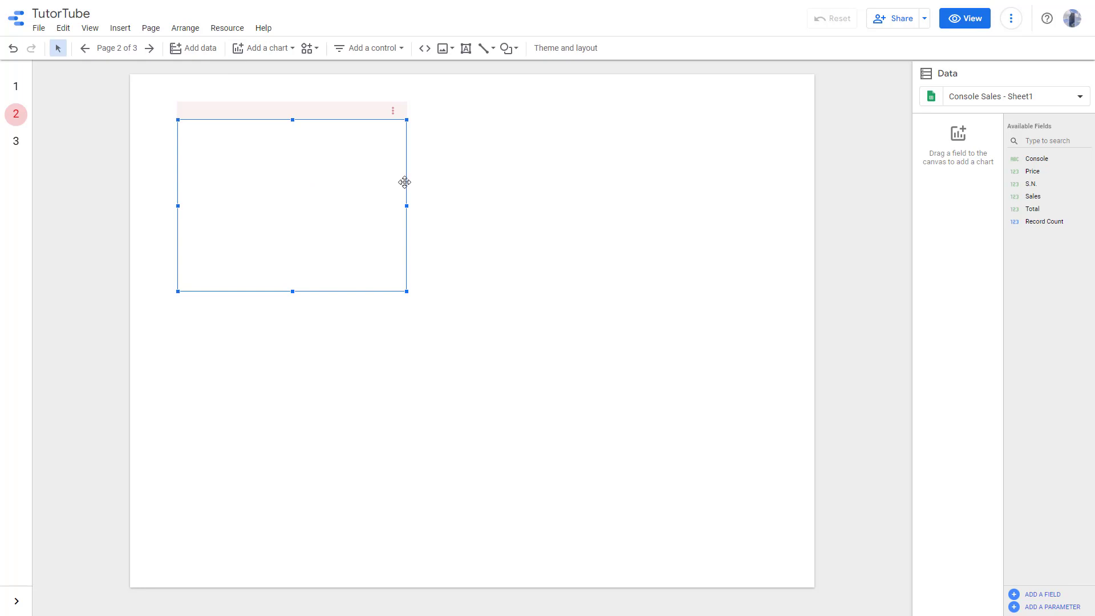
{"action": "left_click", "coordinate": [263, 47]}
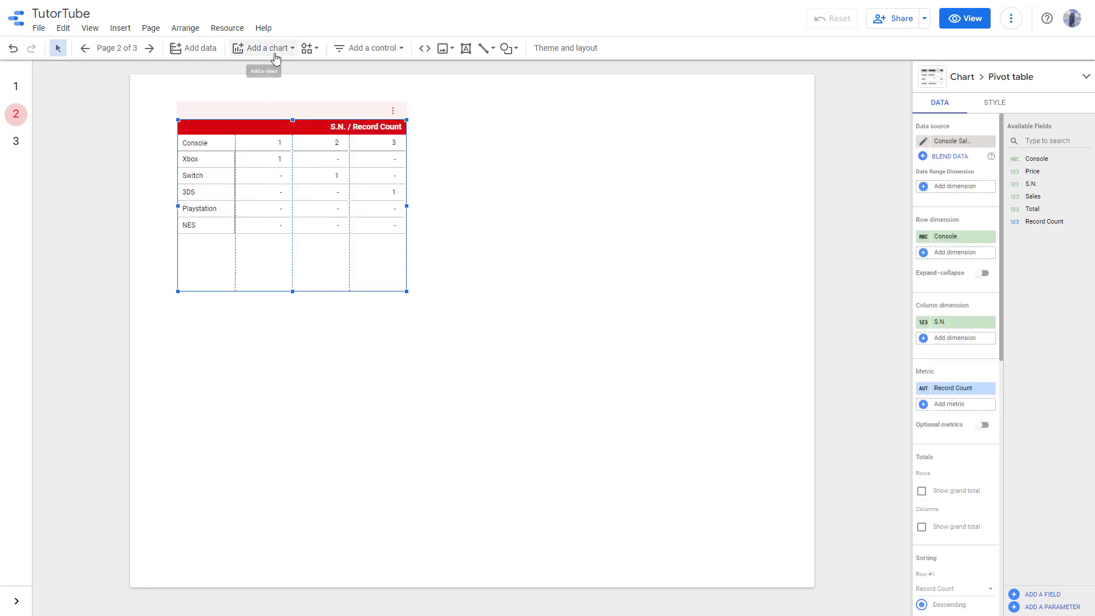
{"action": "left_click", "coordinate": [262, 48]}
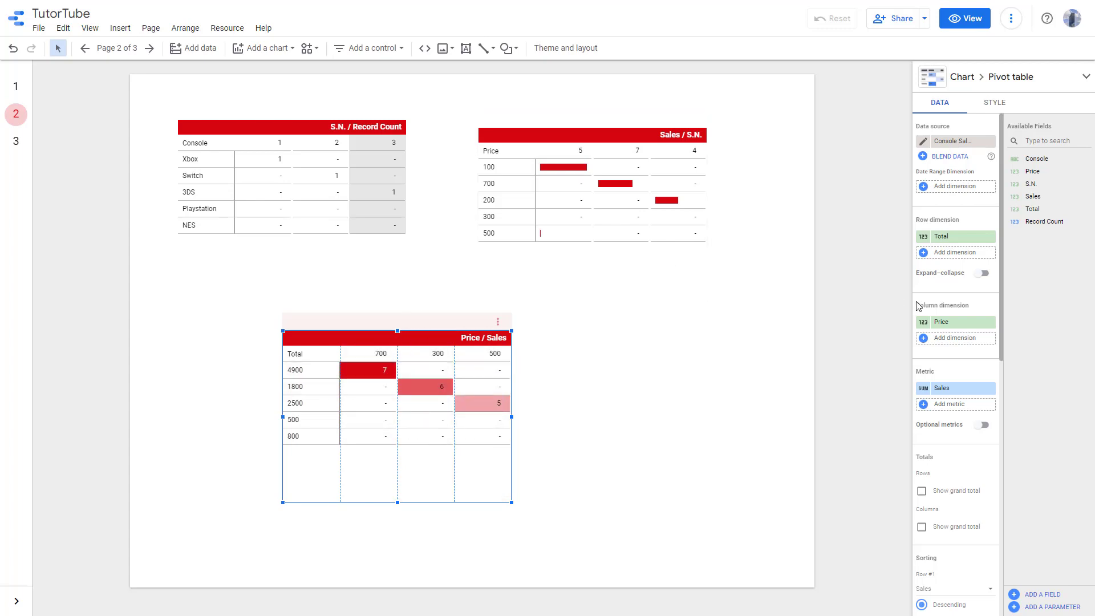
{"action": "mouse_move", "coordinate": [958, 238]}
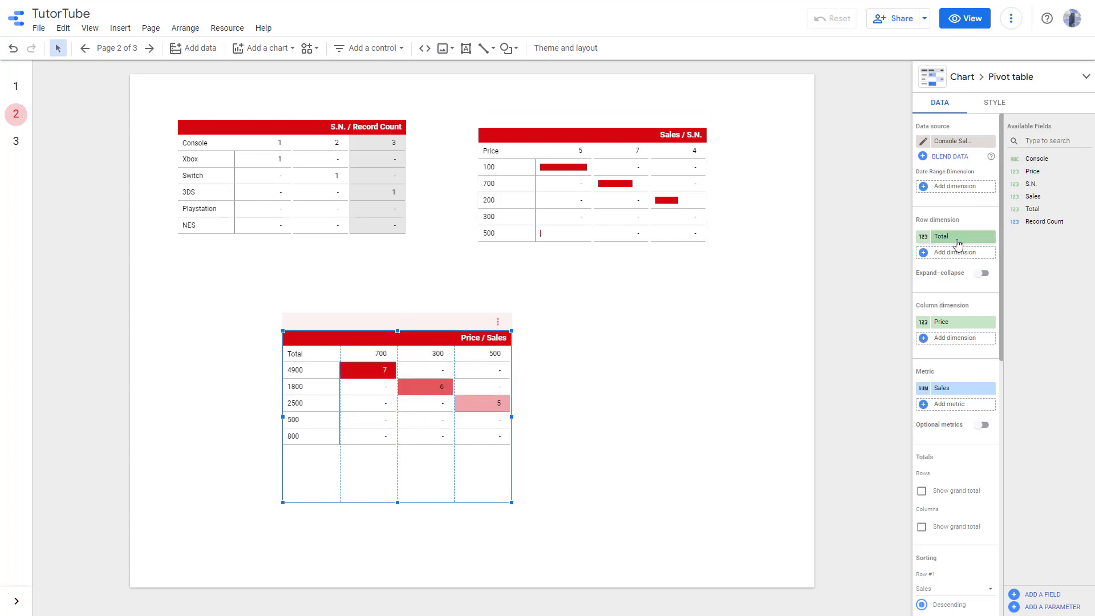
{"action": "mouse_move", "coordinate": [950, 240]}
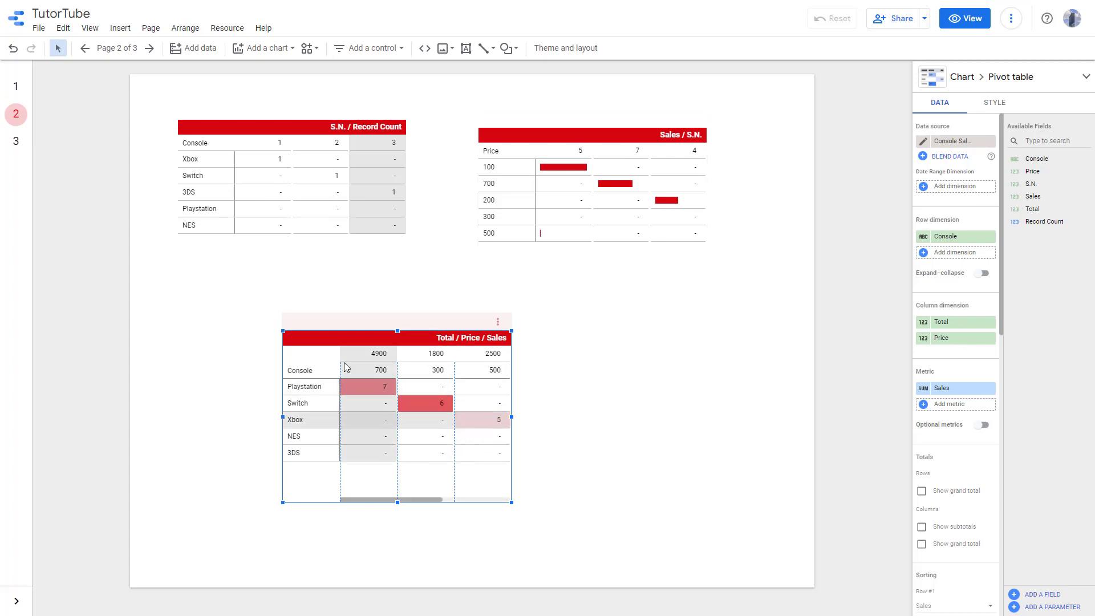
Step: Select the first pivot table to edit its row and column dimensions
{"action": "left_click", "coordinate": [592, 134]}
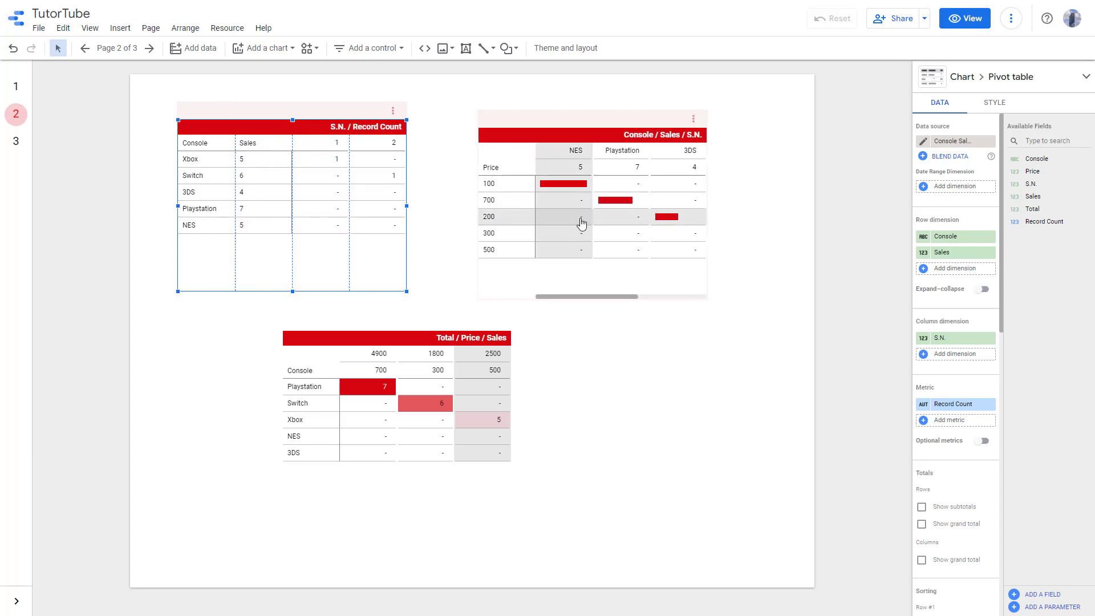
{"action": "mouse_move", "coordinate": [620, 150]}
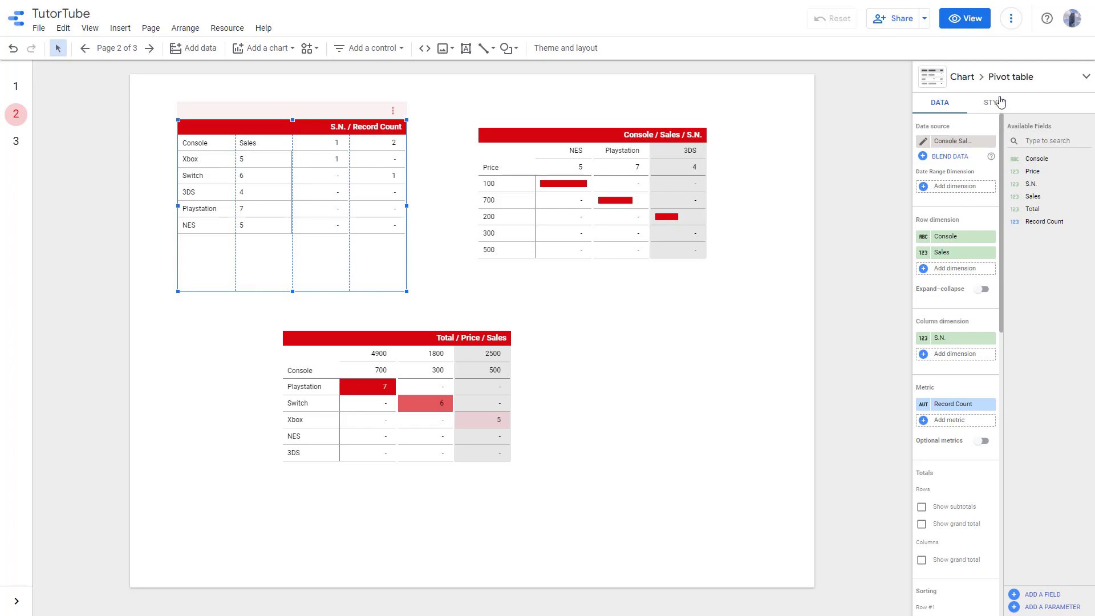
Step: Set the first pivot table's background colour to blue, then deselect it
{"action": "left_click", "coordinate": [993, 102]}
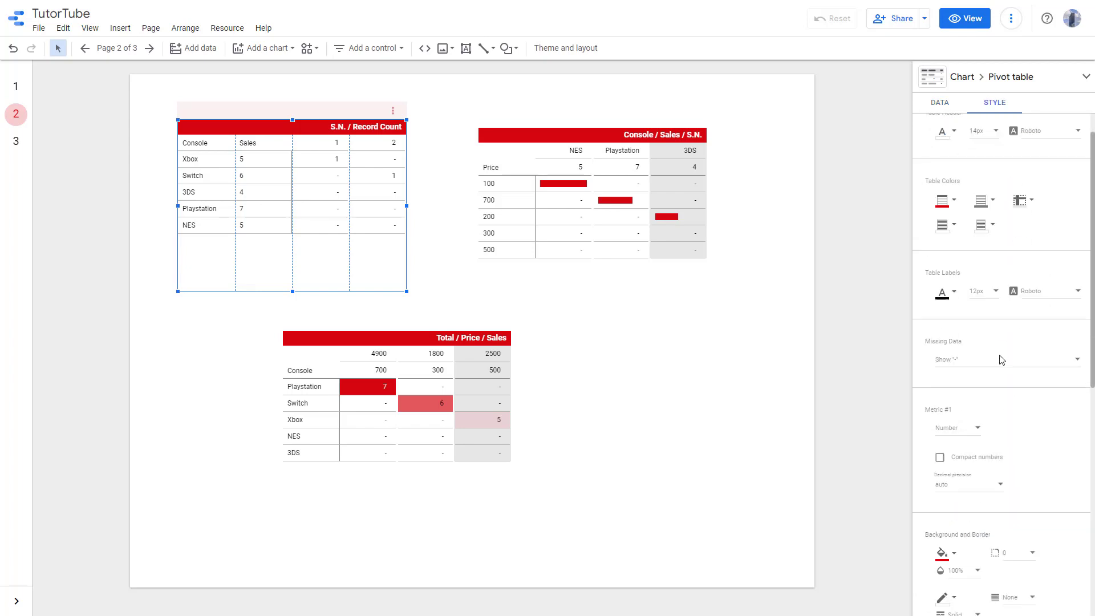
{"action": "scroll", "scroll_direction": "down", "scroll_amount": 3}
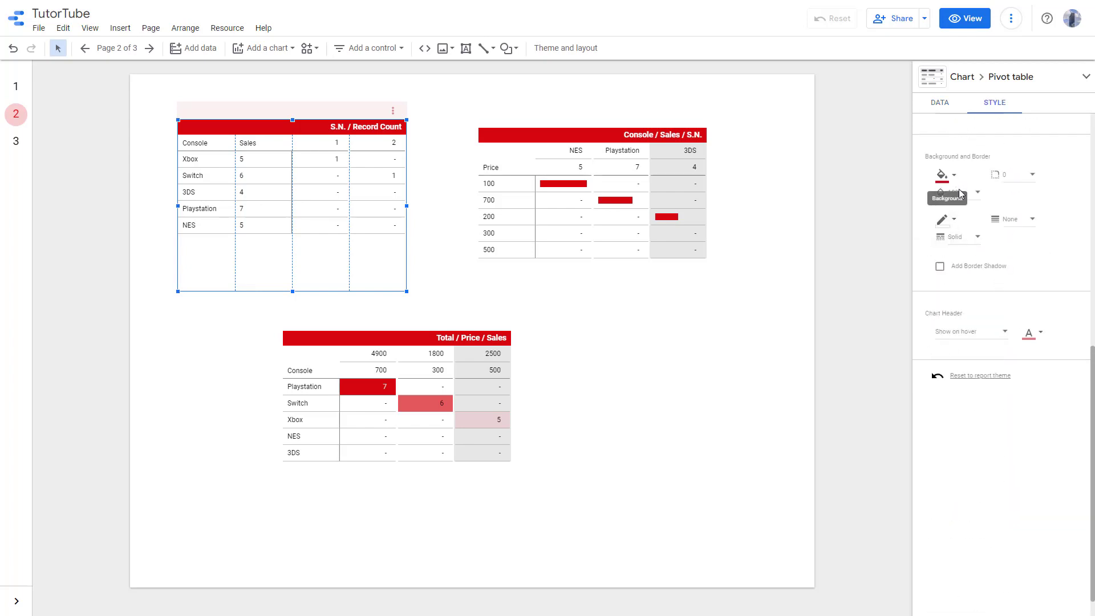
{"action": "left_click", "coordinate": [941, 173]}
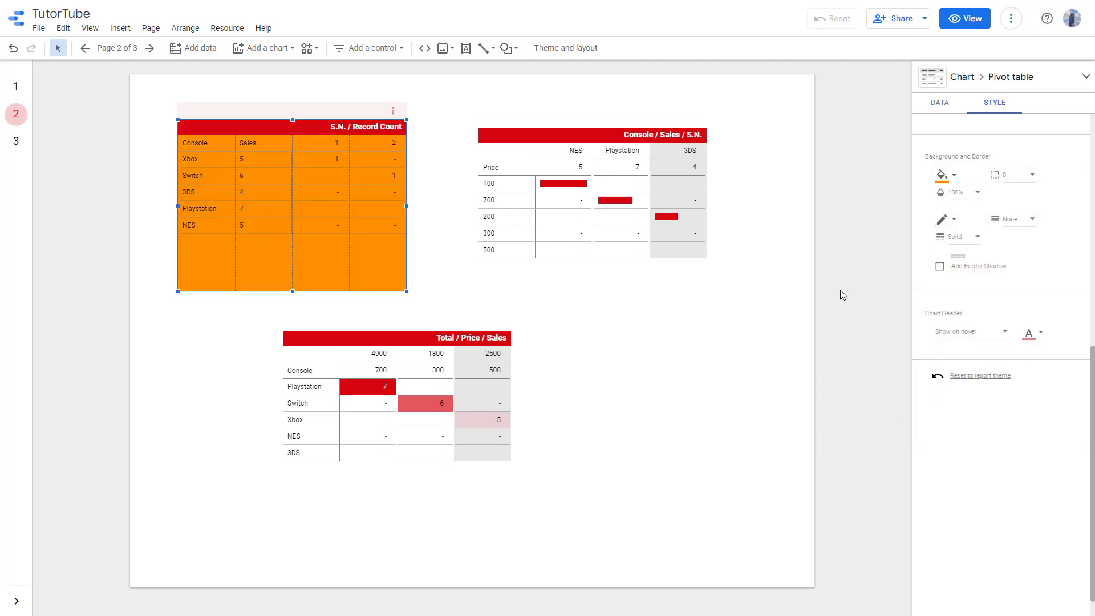
{"action": "left_click", "coordinate": [942, 174]}
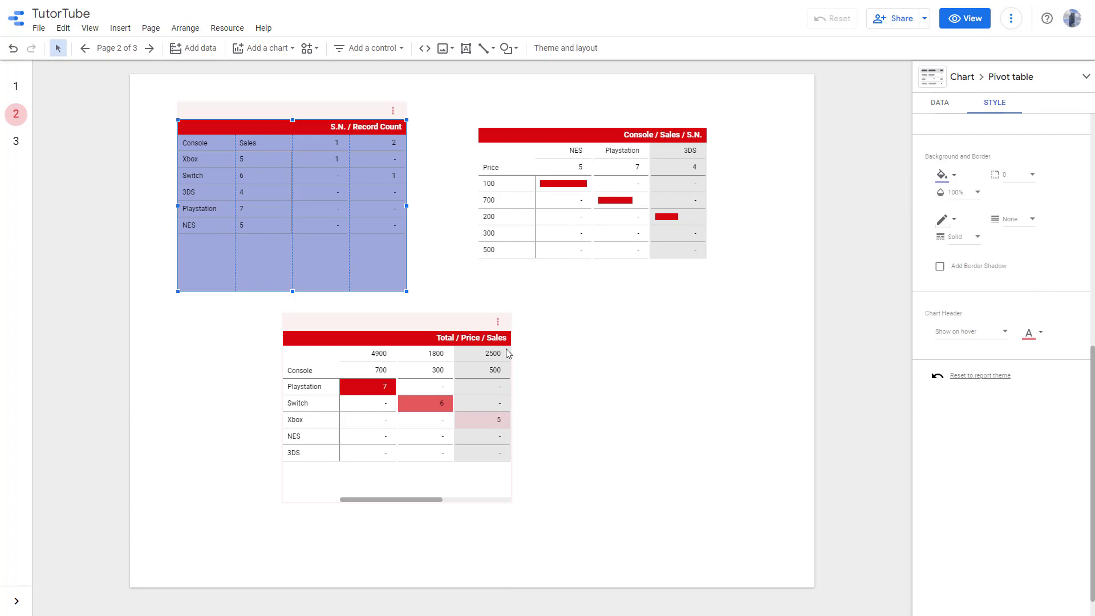
{"action": "left_click", "coordinate": [636, 471]}
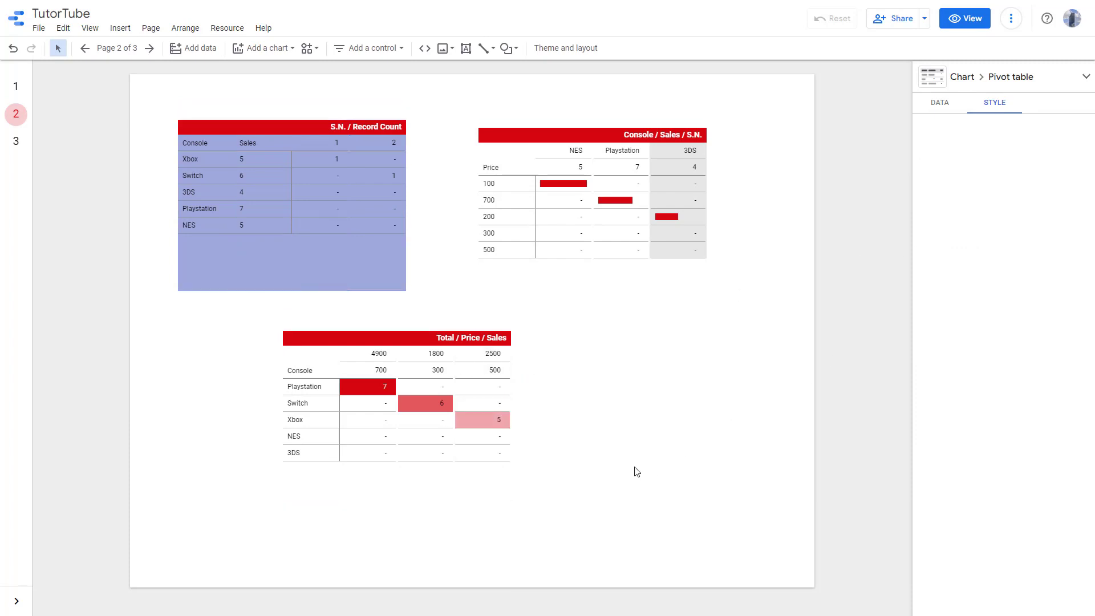
{"action": "left_click", "coordinate": [939, 102]}
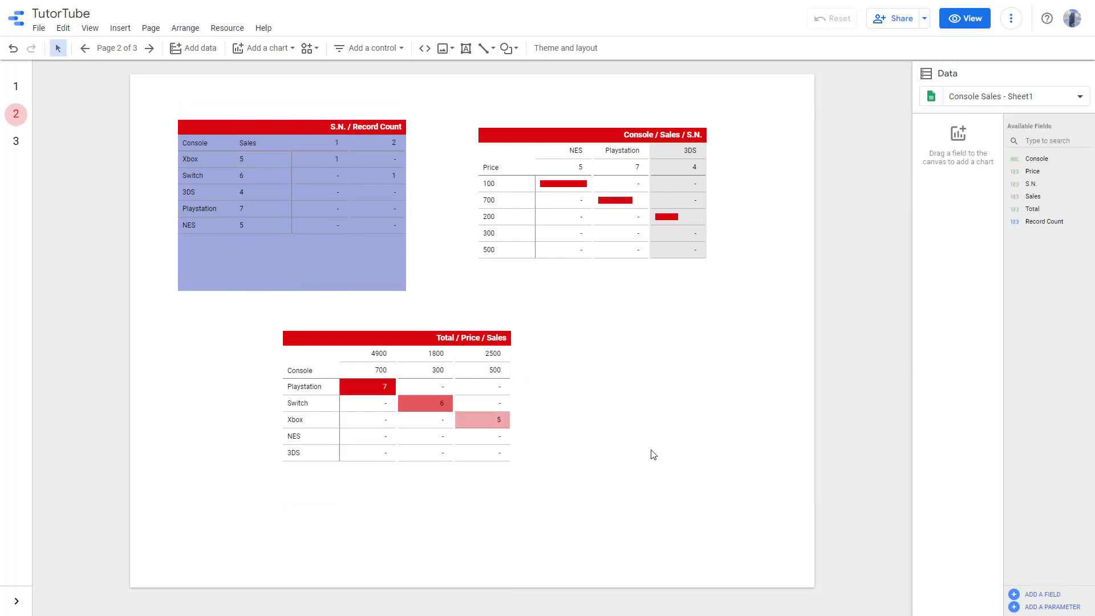